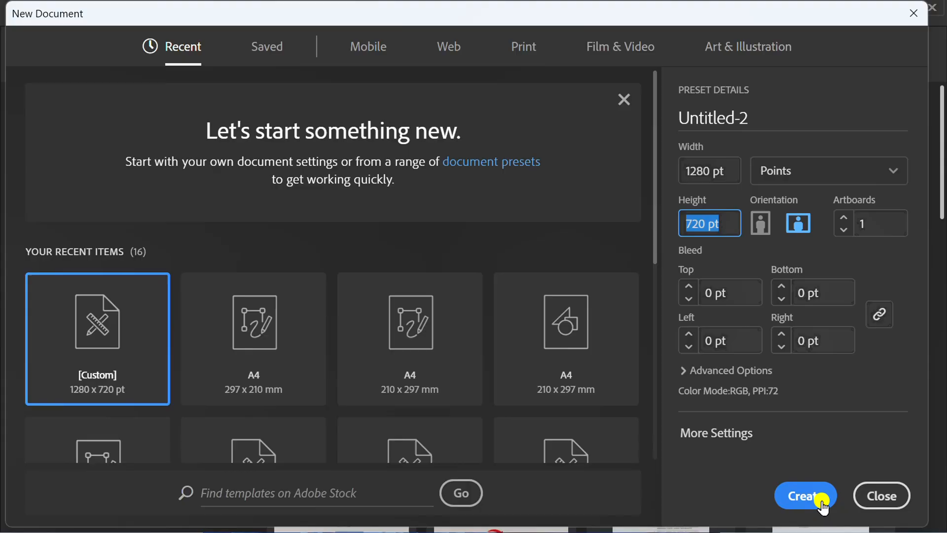
# Confirm the New Document dialog to create the 1280 × 720 pt document
pyautogui.click(805, 496)
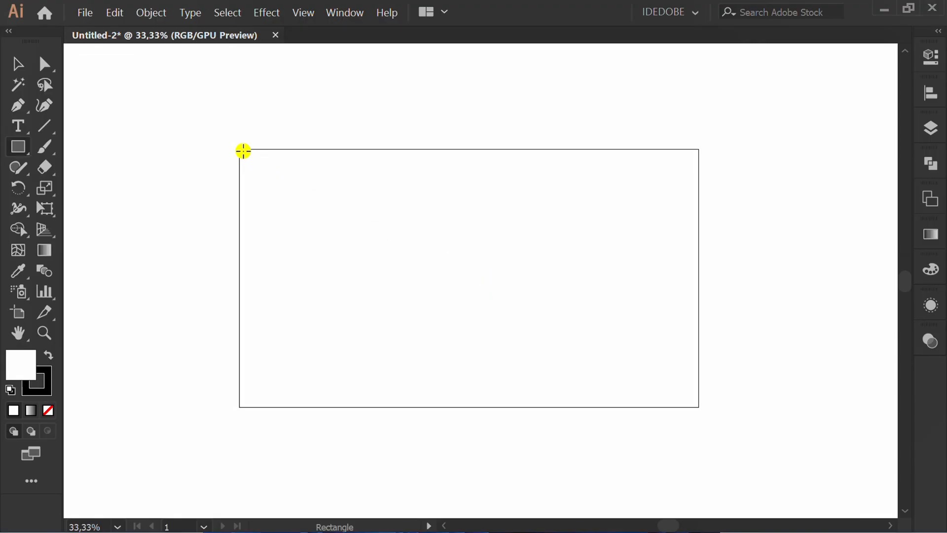
# Draw a full-artboard rectangle with a radial gradient, blue center to black edges, and lock it
pyautogui.moveTo(242, 150); pyautogui.dragTo(655, 382)
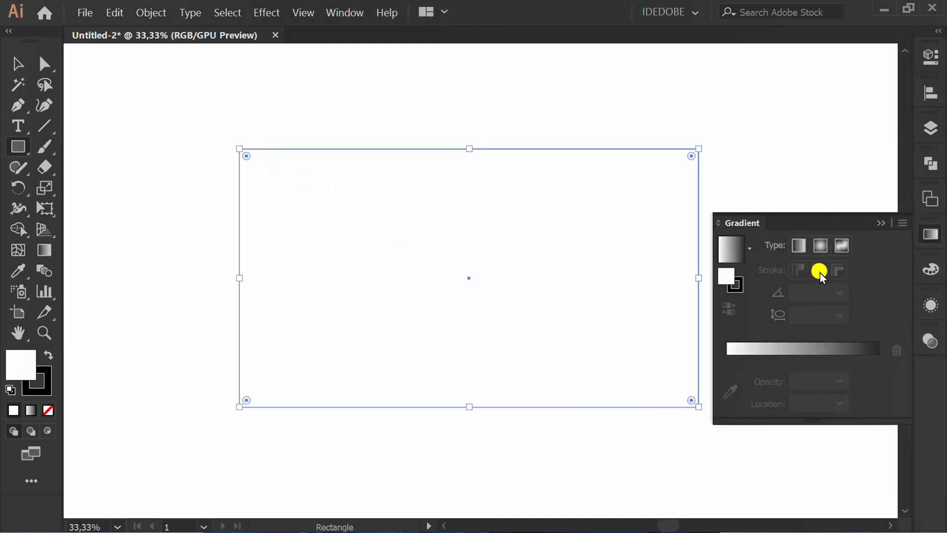
pyautogui.click(819, 245)
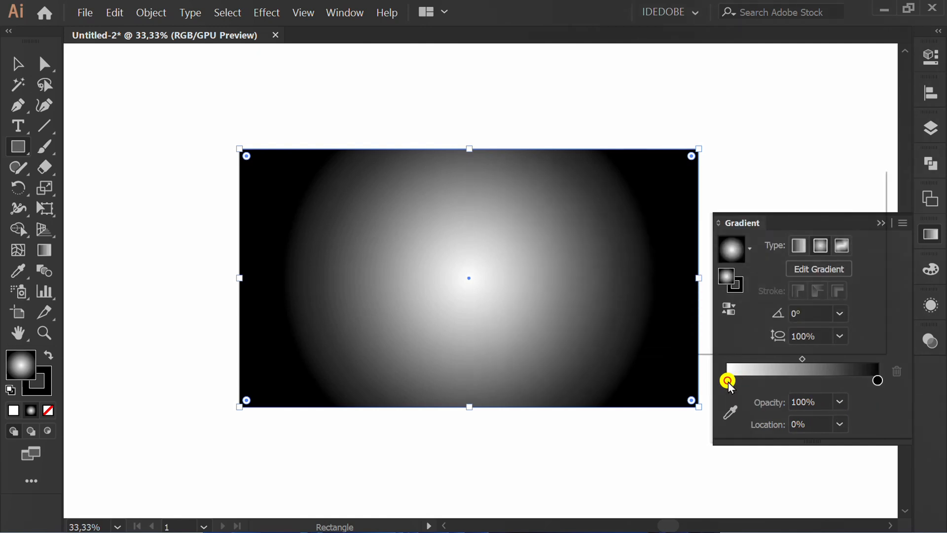
pyautogui.click(754, 210)
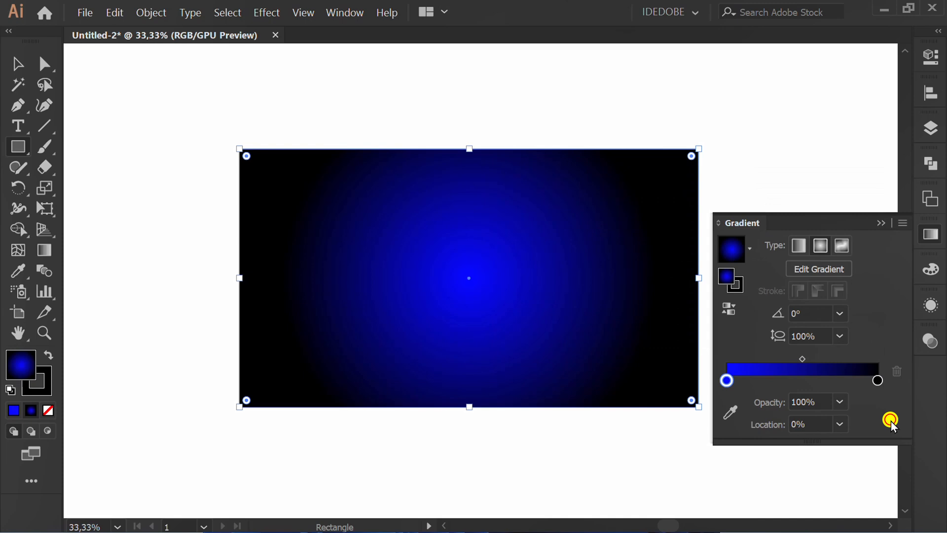
pyautogui.click(890, 420)
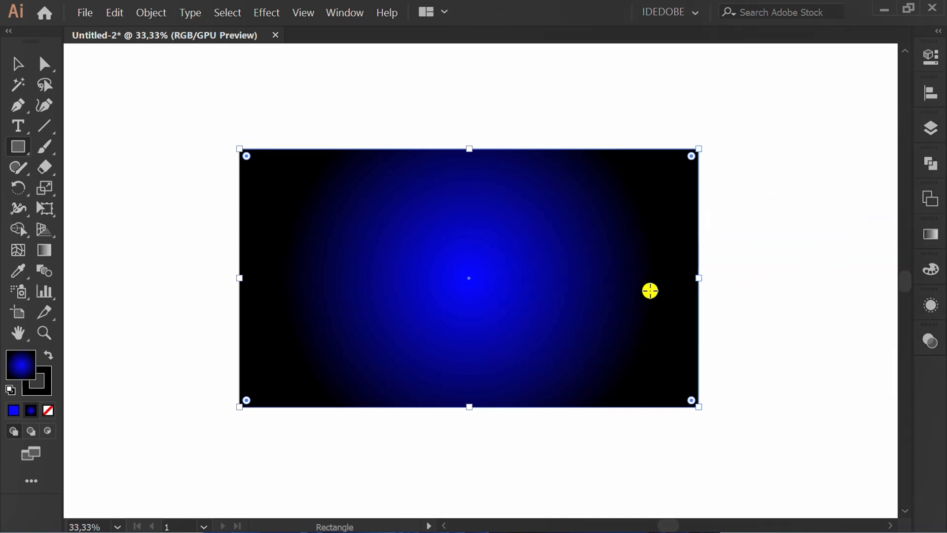
pyautogui.press('ctrl')
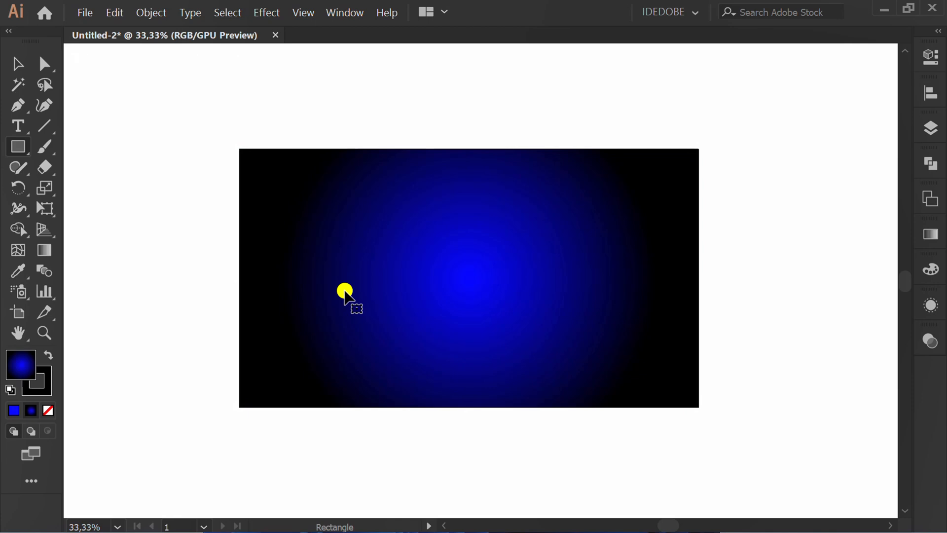
# Switch to the Pen Tool and set Fill to None with a white 5 pt stroke
pyautogui.click(18, 106)
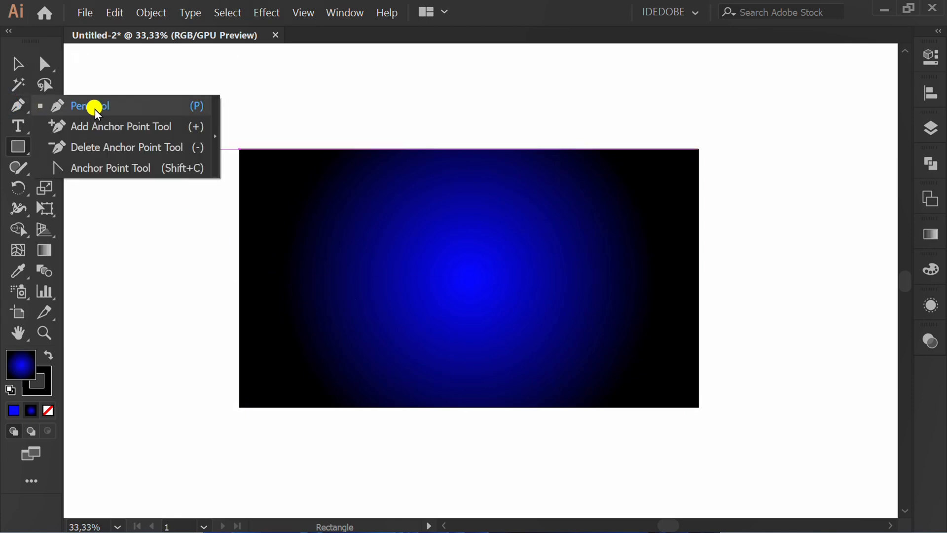
pyautogui.click(88, 105)
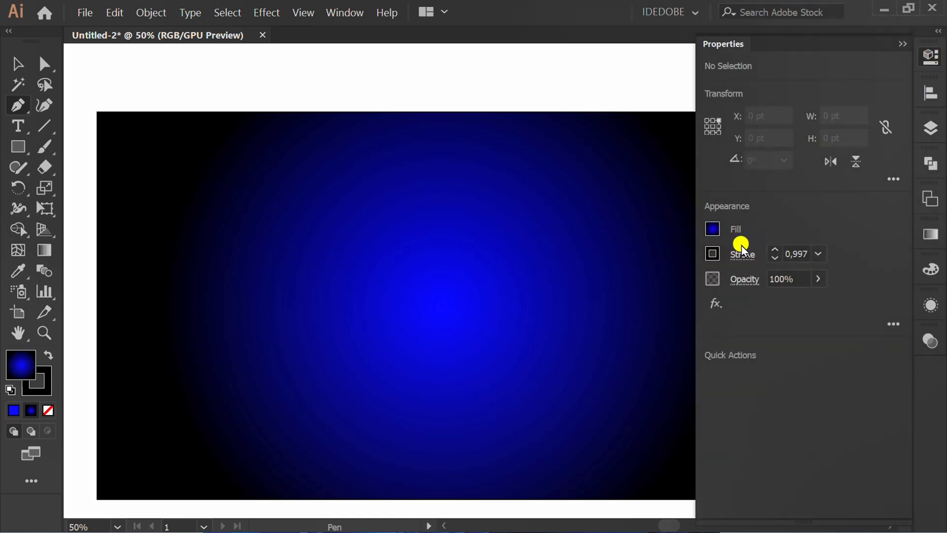
pyautogui.click(712, 252)
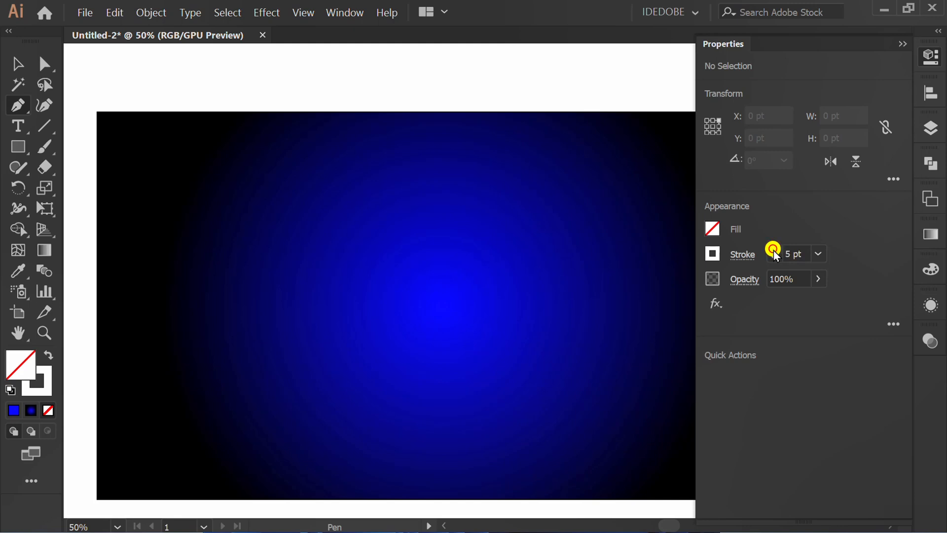
pyautogui.click(776, 251)
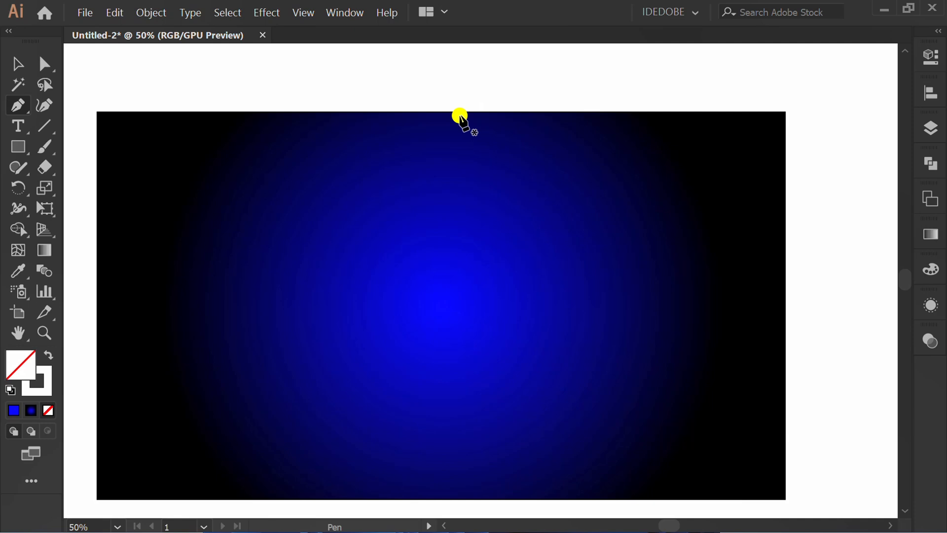
# Pen-draw the zigzag bolt from the artboard's top edge plus side branches, then thin the branch strokes
pyautogui.click(476, 316)
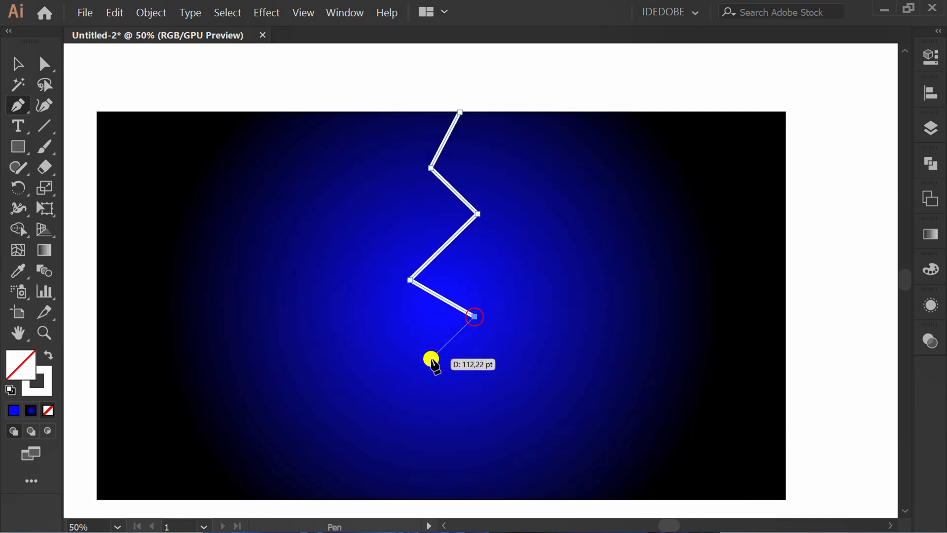
pyautogui.click(431, 362)
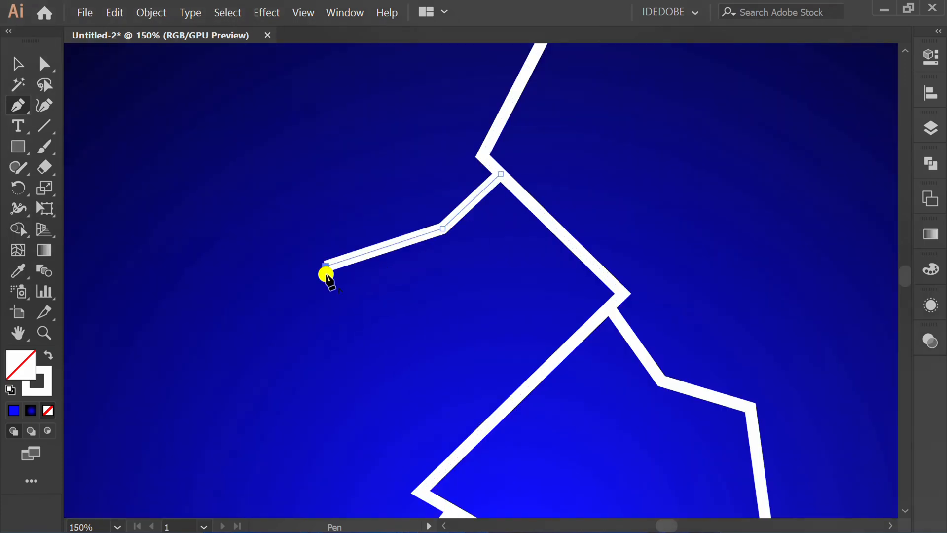
pyautogui.click(323, 344)
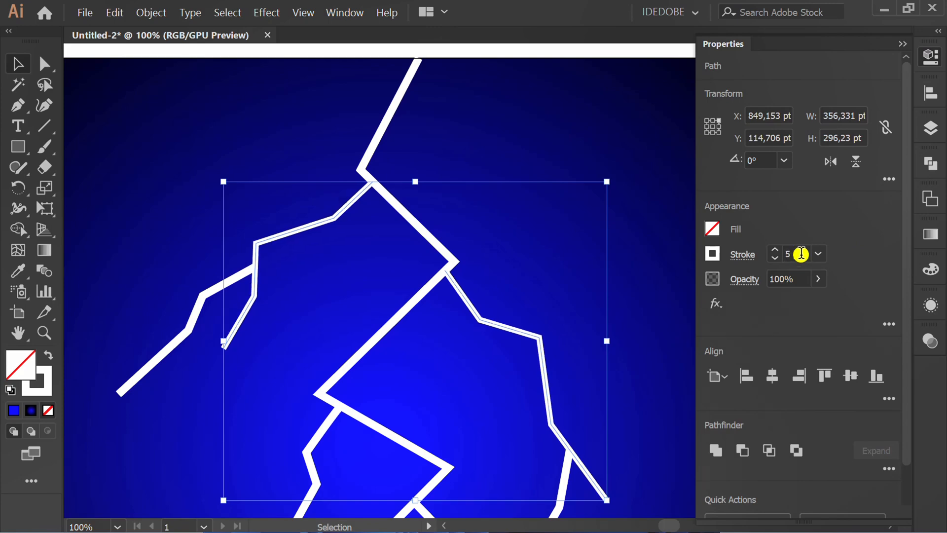
pyautogui.click(775, 257)
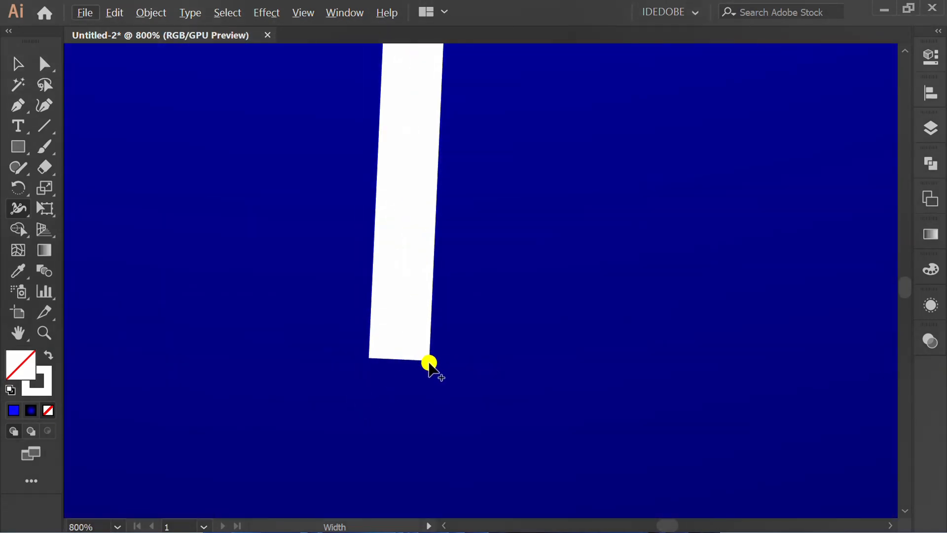
# Drag the bolt's stroke endpoints inward with the Width Tool so they taper to points
pyautogui.moveTo(428, 365); pyautogui.dragTo(399, 366)
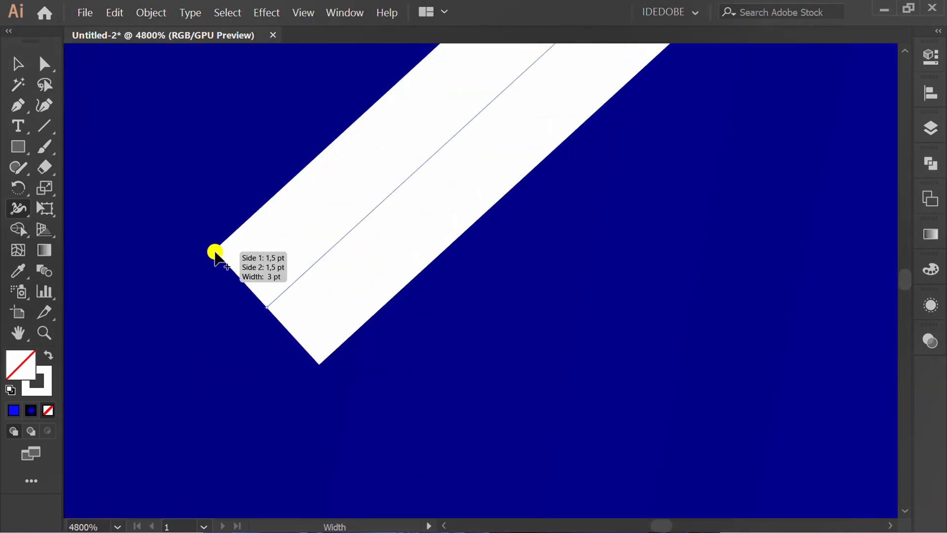
pyautogui.moveTo(214, 251); pyautogui.dragTo(404, 370)
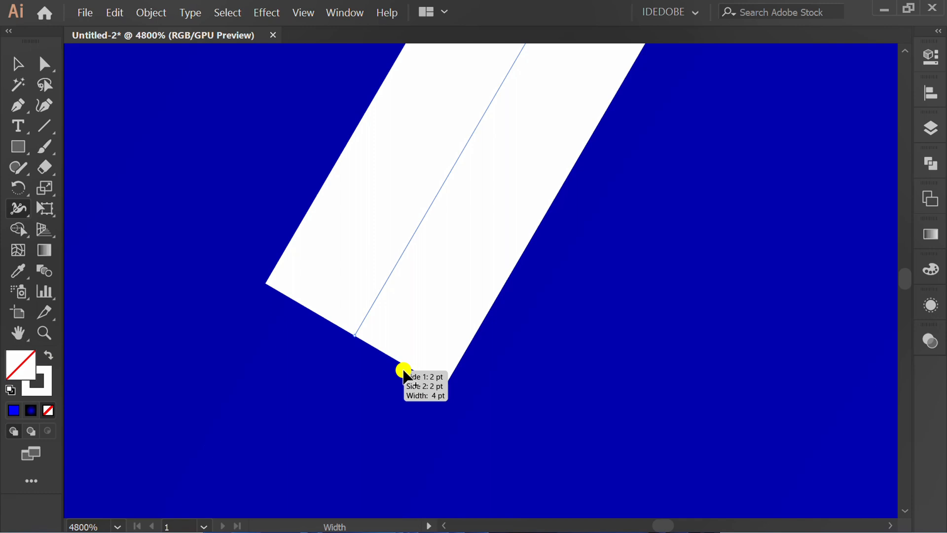
pyautogui.moveTo(403, 374); pyautogui.dragTo(348, 341)
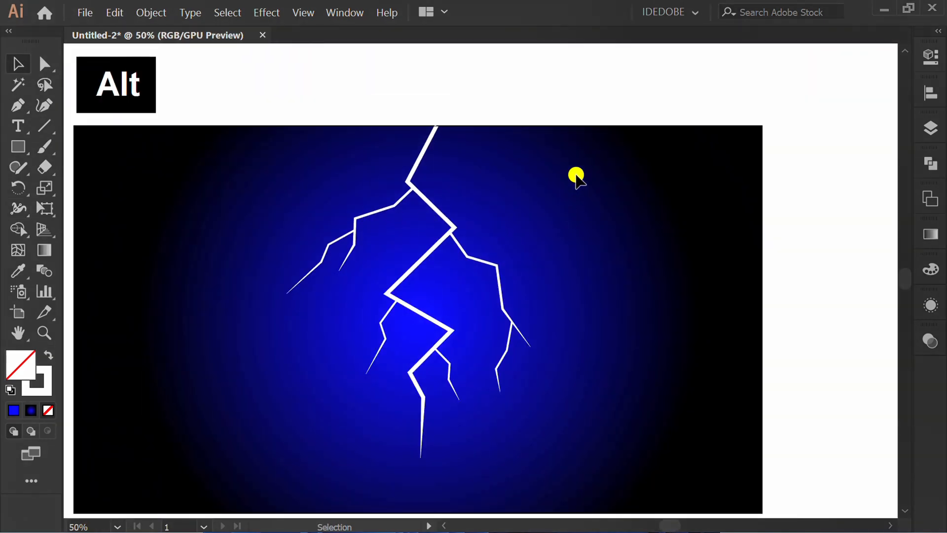
# Apply Roughen to all bolt paths with Absolute, Size 24 pt, Detail 5, Corner
pyautogui.moveTo(576, 174); pyautogui.dragTo(266, 423)
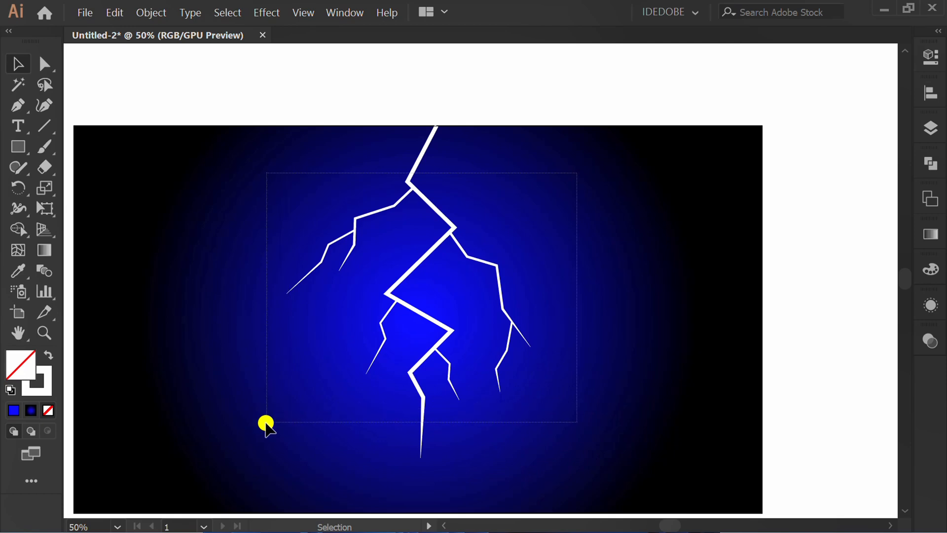
pyautogui.click(266, 12)
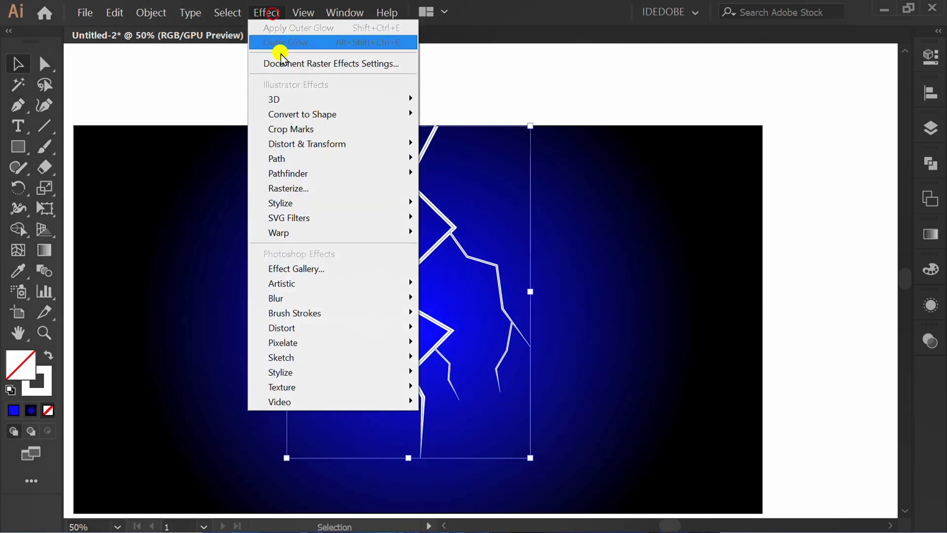
pyautogui.moveTo(307, 143)
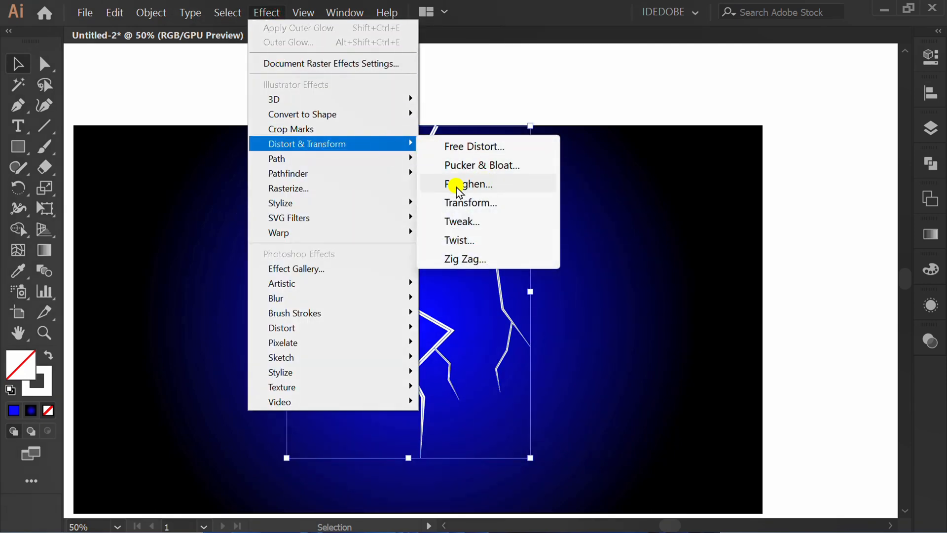
pyautogui.click(471, 183)
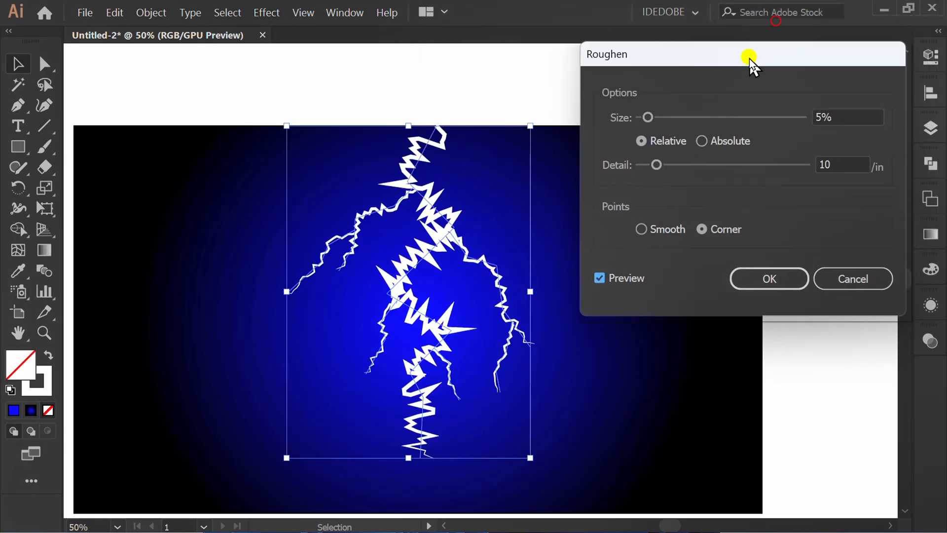
pyautogui.click(700, 152)
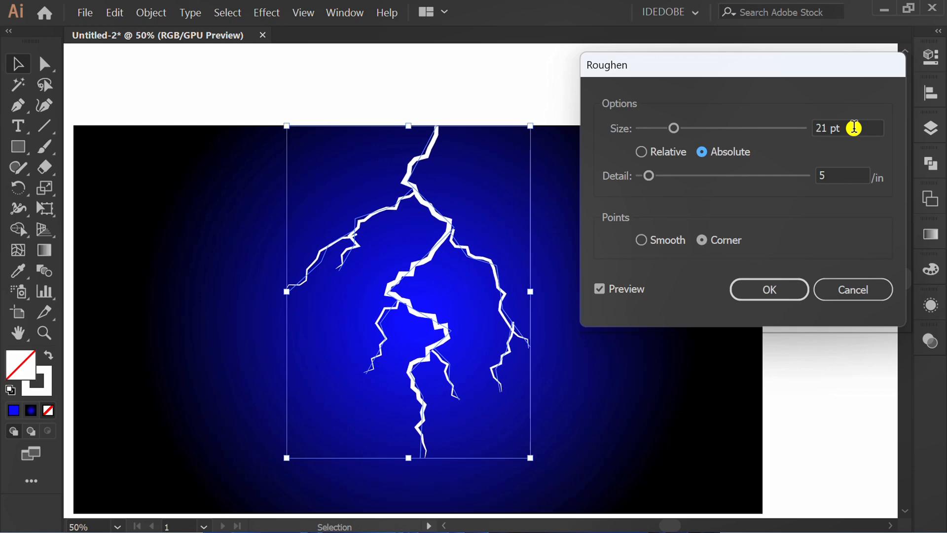
pyautogui.moveTo(673, 128); pyautogui.dragTo(680, 128)
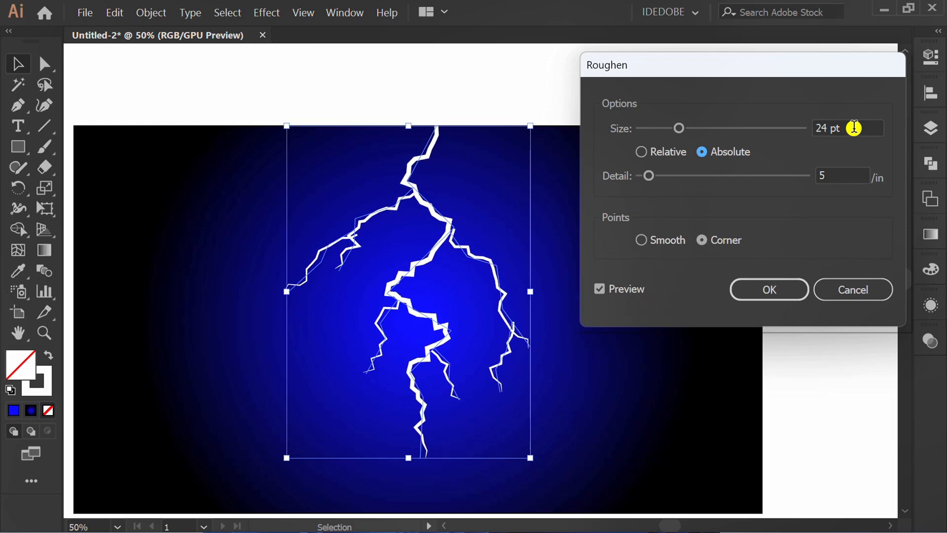
pyautogui.click(768, 289)
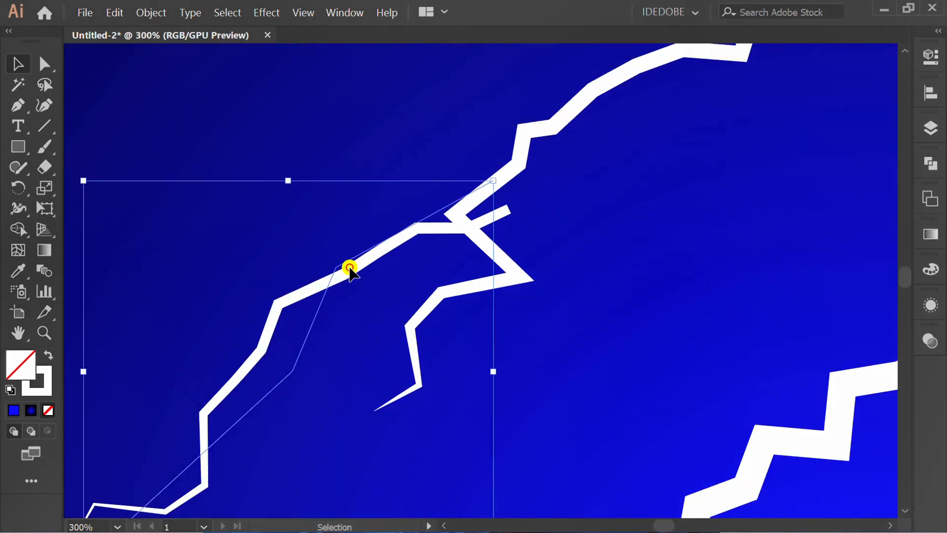
# Nudge and rotate the side branch onto the bolt, then Expand Appearance into filled shapes
pyautogui.press('Down')
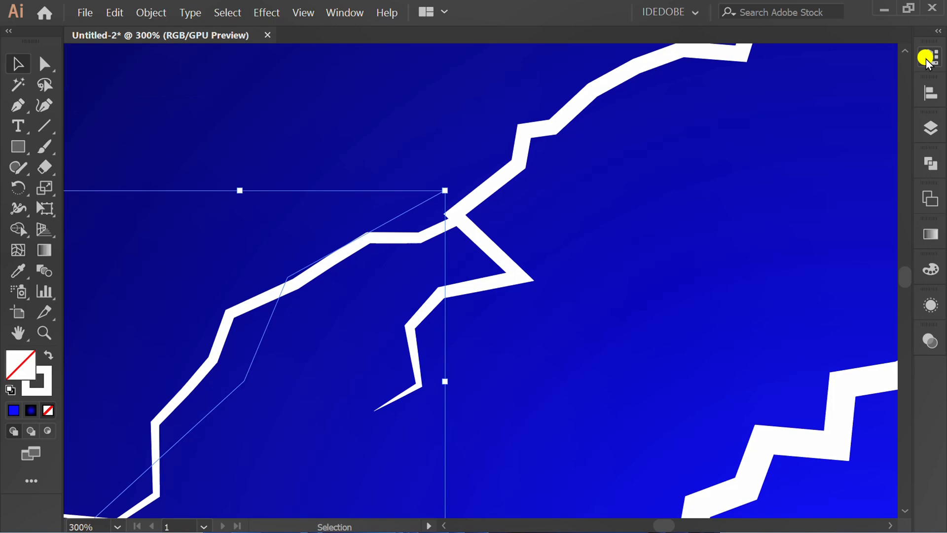
pyautogui.click(929, 57)
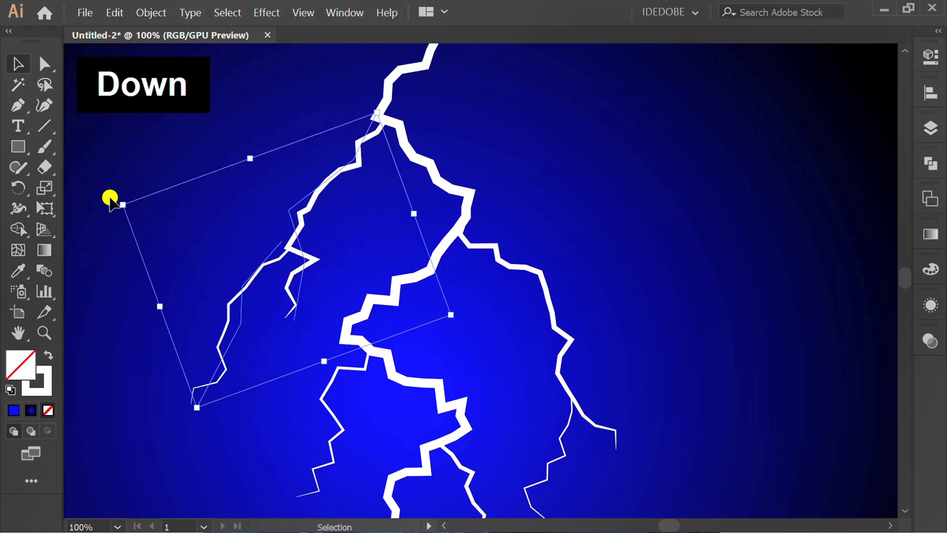
pyautogui.click(565, 181)
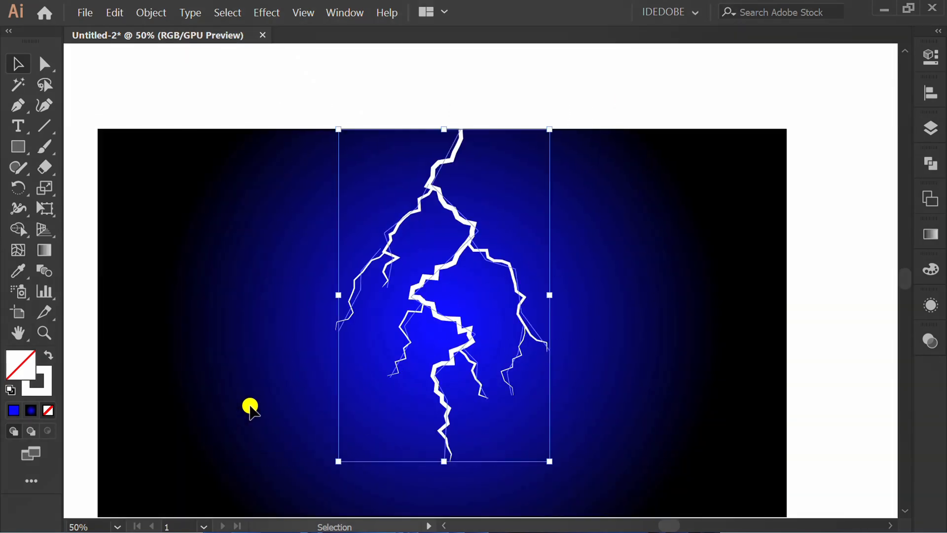
pyautogui.click(151, 12)
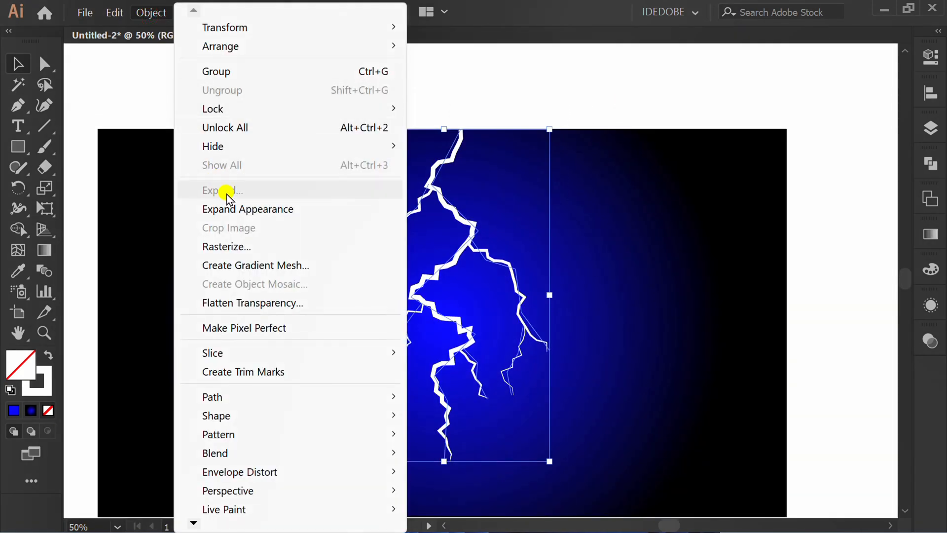
pyautogui.click(222, 190)
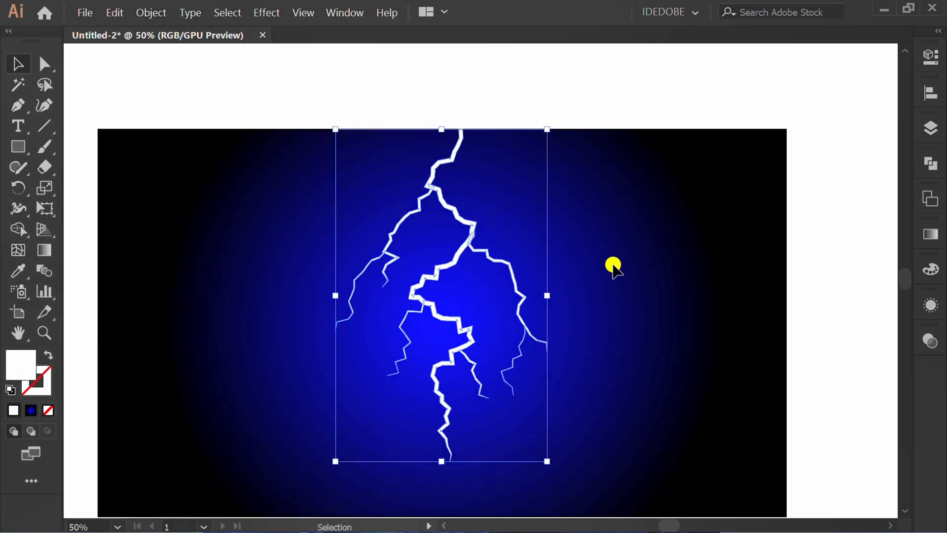
# Unite the expanded bolt pieces using the Pathfinder panel
pyautogui.click(929, 164)
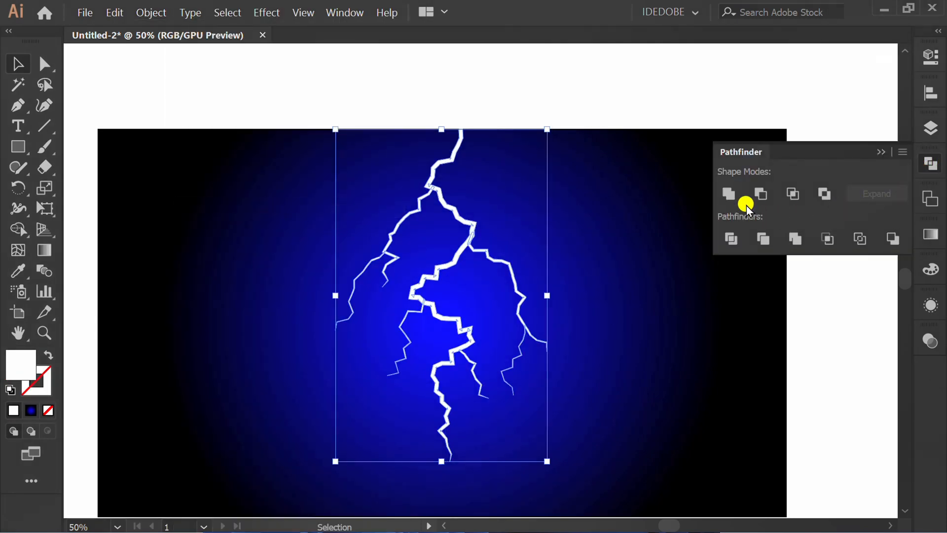
pyautogui.moveTo(882, 152)
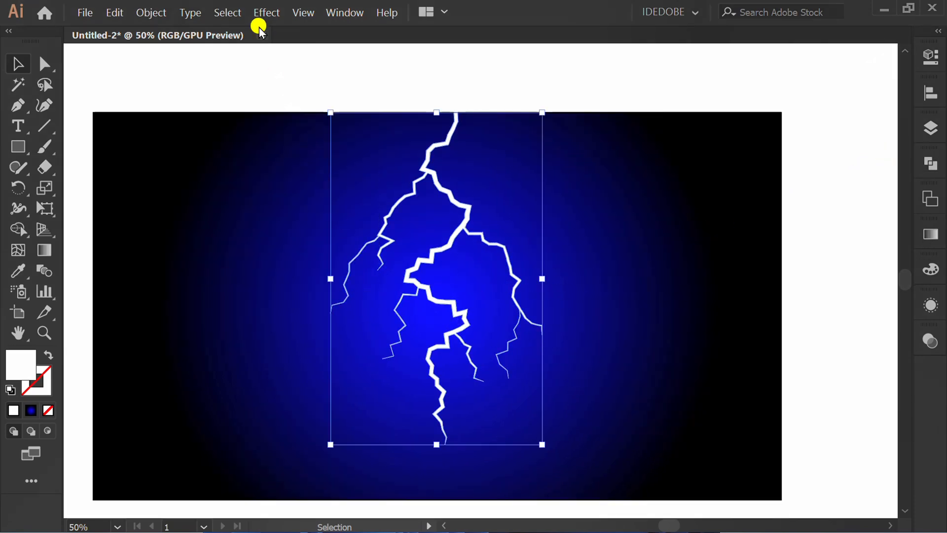
# Add an Outer Glow using the White swatch, 100% opacity and 7 pt blur, to the bolt
pyautogui.click(265, 11)
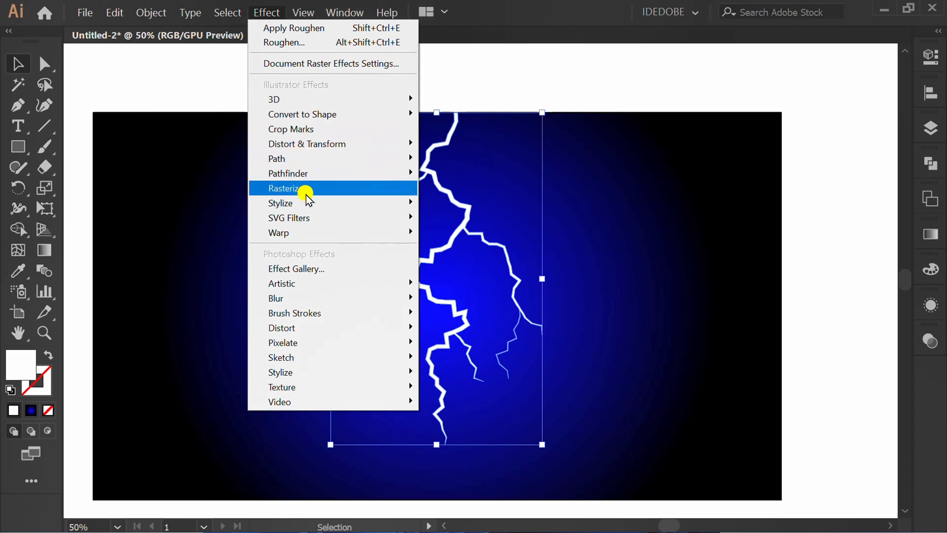
pyautogui.moveTo(280, 203)
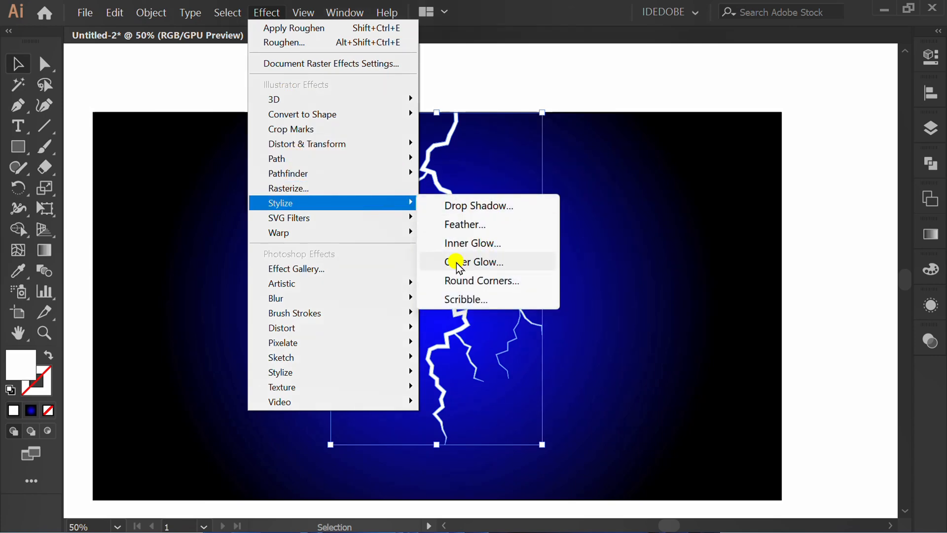
pyautogui.click(474, 261)
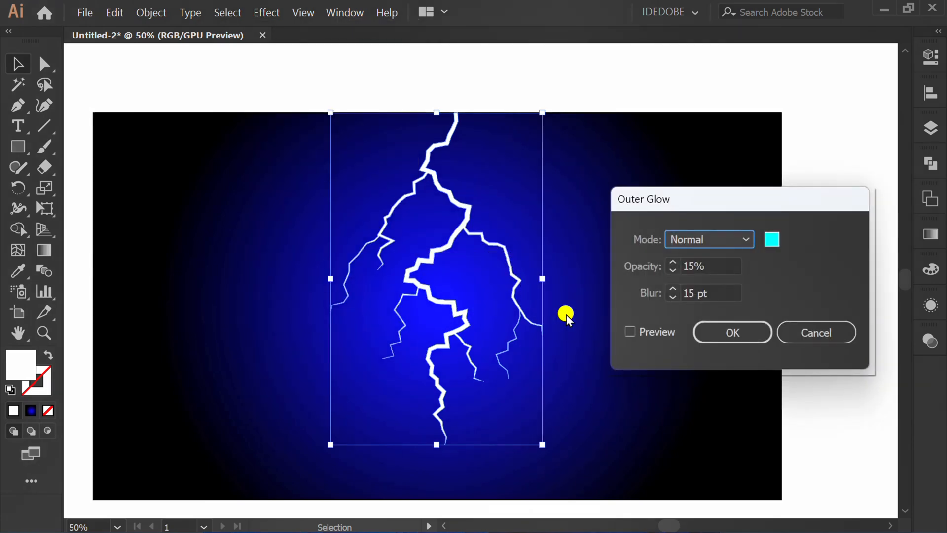
pyautogui.click(629, 332)
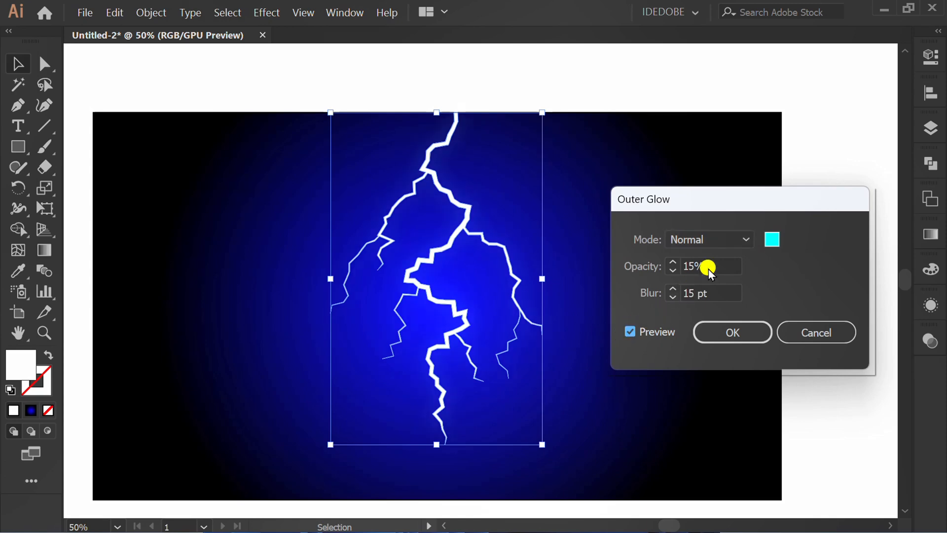
pyautogui.click(708, 239)
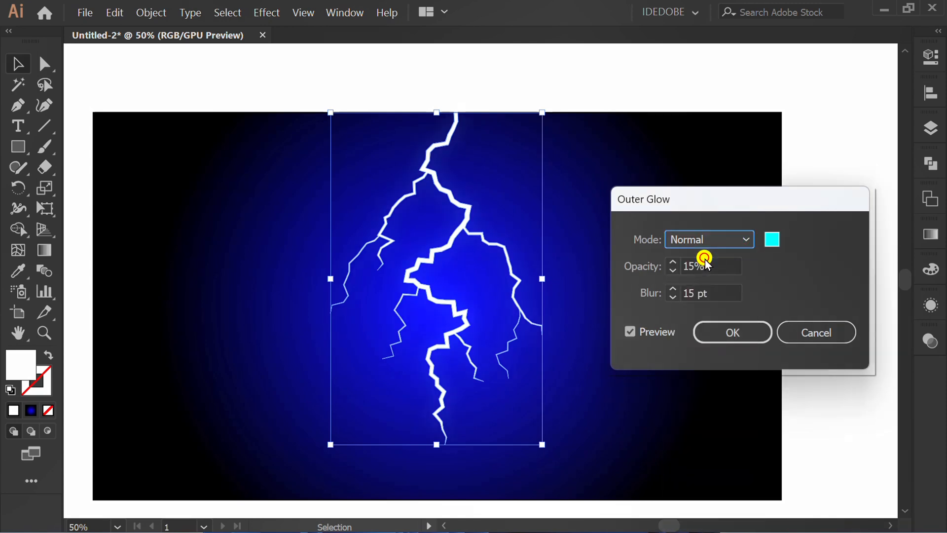
pyautogui.click(772, 239)
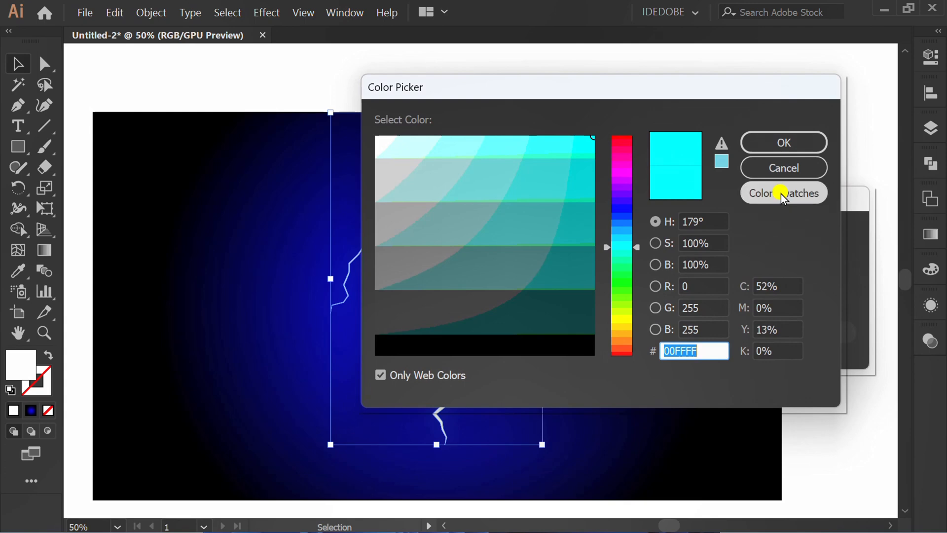
pyautogui.click(782, 193)
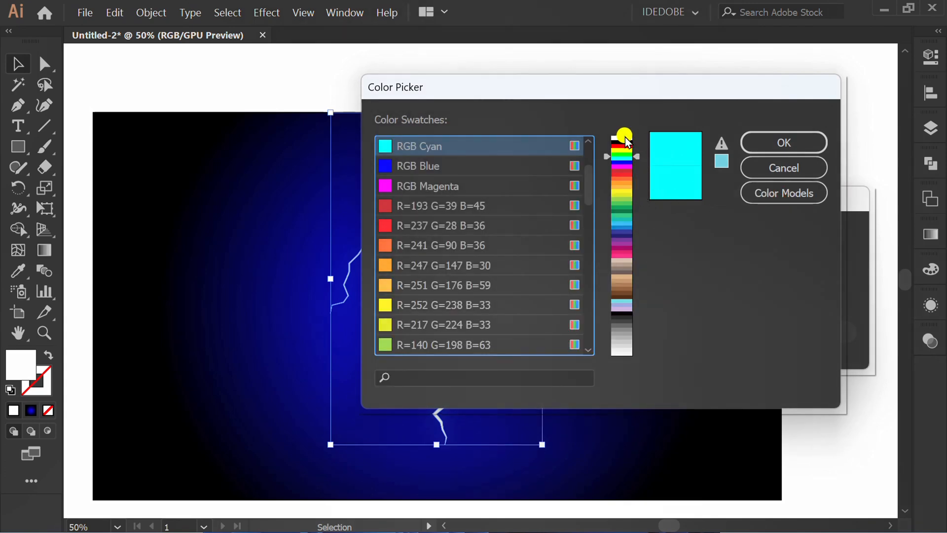
pyautogui.click(783, 142)
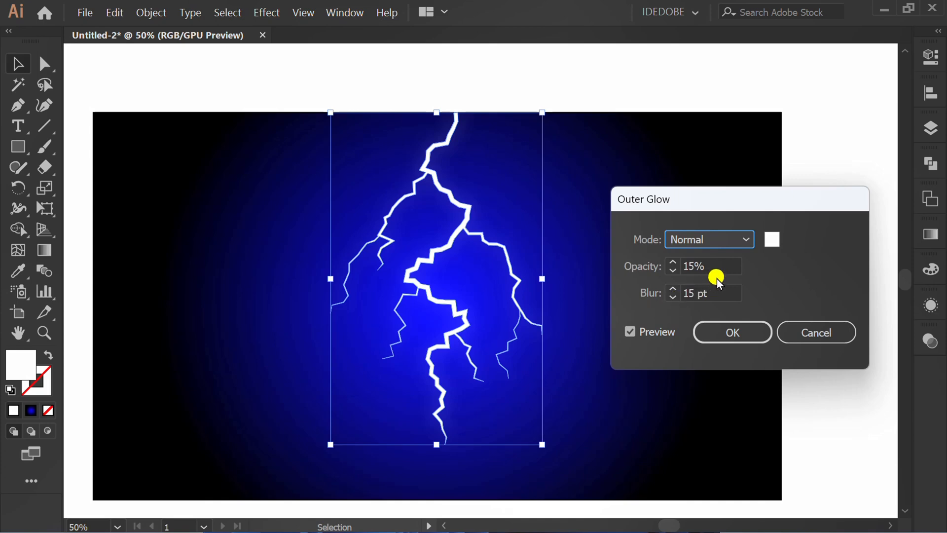
pyautogui.write('100')
pyautogui.click(710, 293)
pyautogui.write('7')
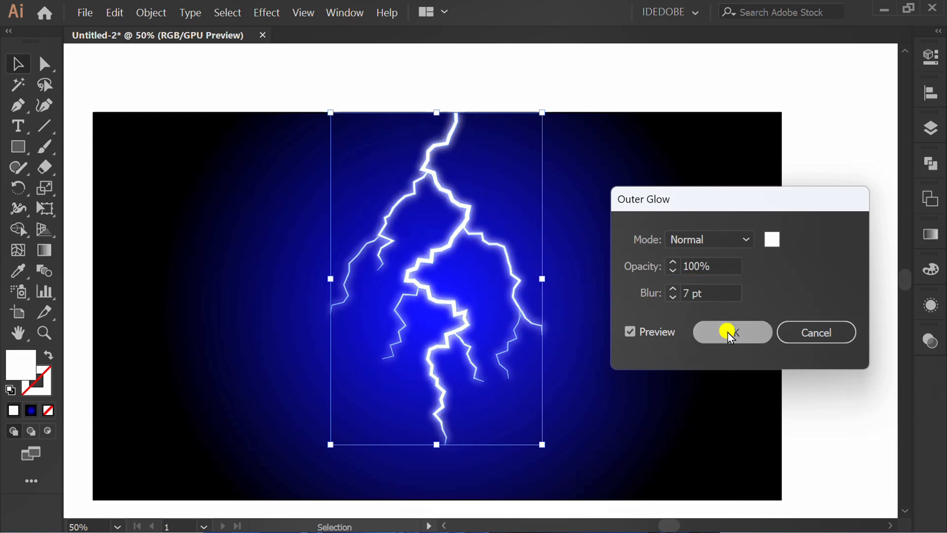
pyautogui.click(266, 12)
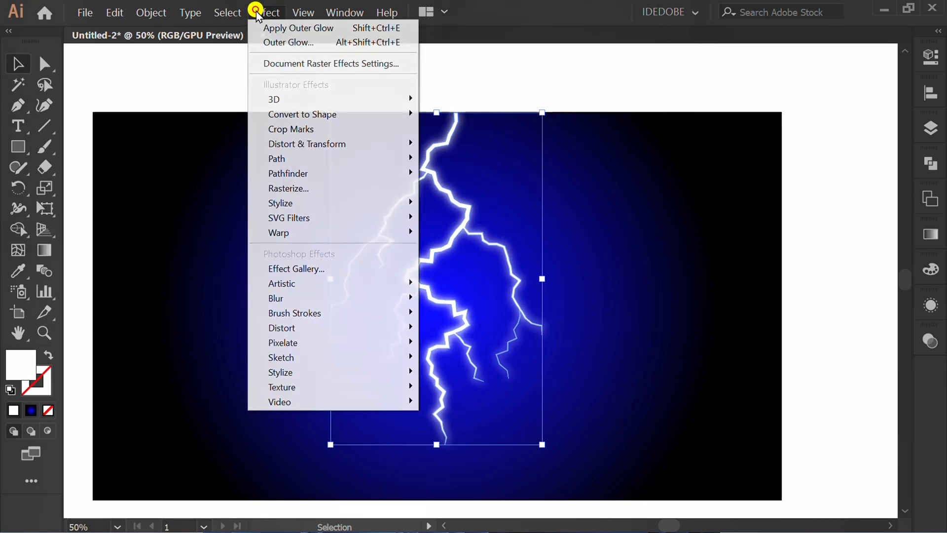
pyautogui.moveTo(280, 202)
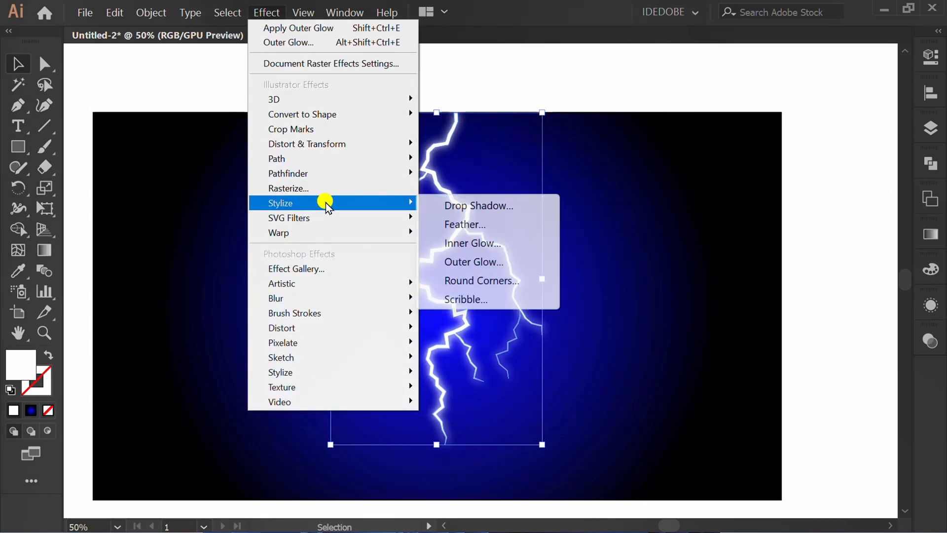
pyautogui.moveTo(474, 262)
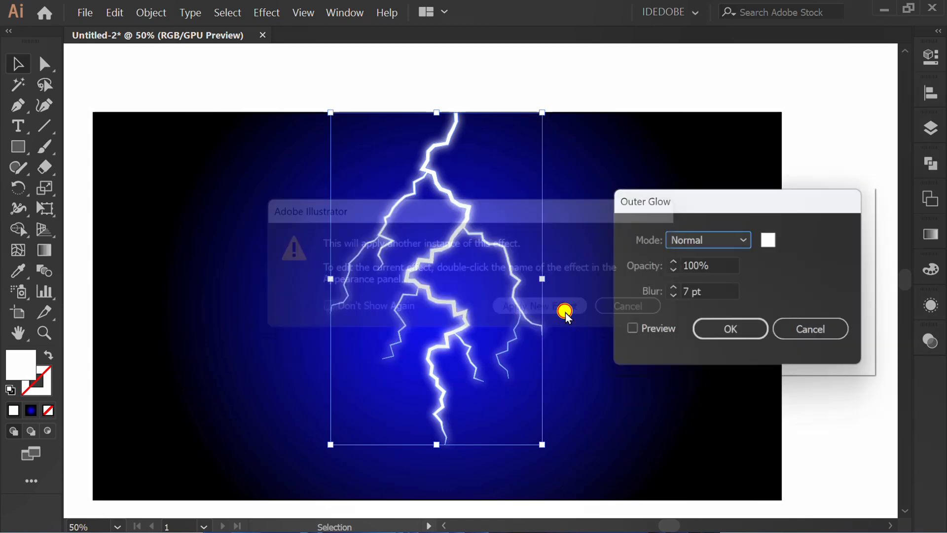
# Apply a new Outer Glow in RGB Cyan with 15% opacity and 15 pt blur
pyautogui.click(631, 331)
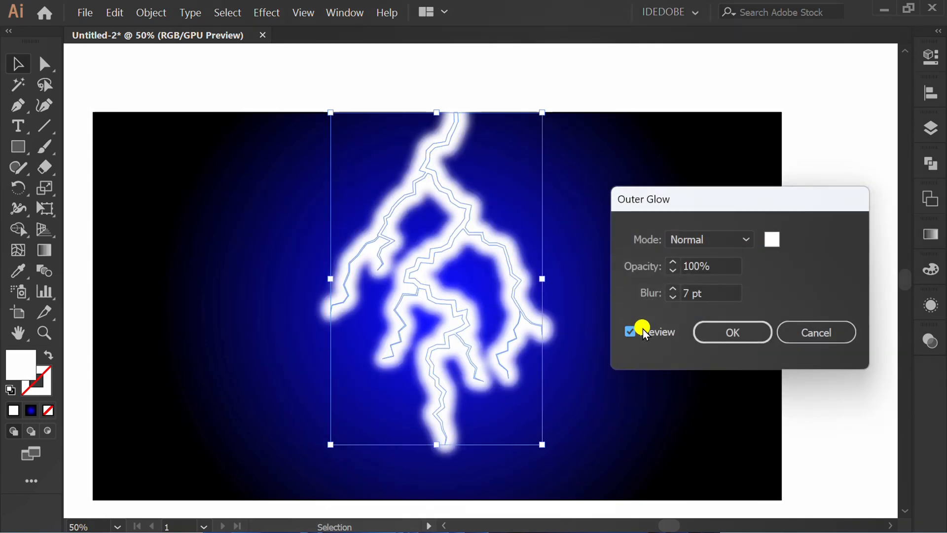
pyautogui.click(772, 239)
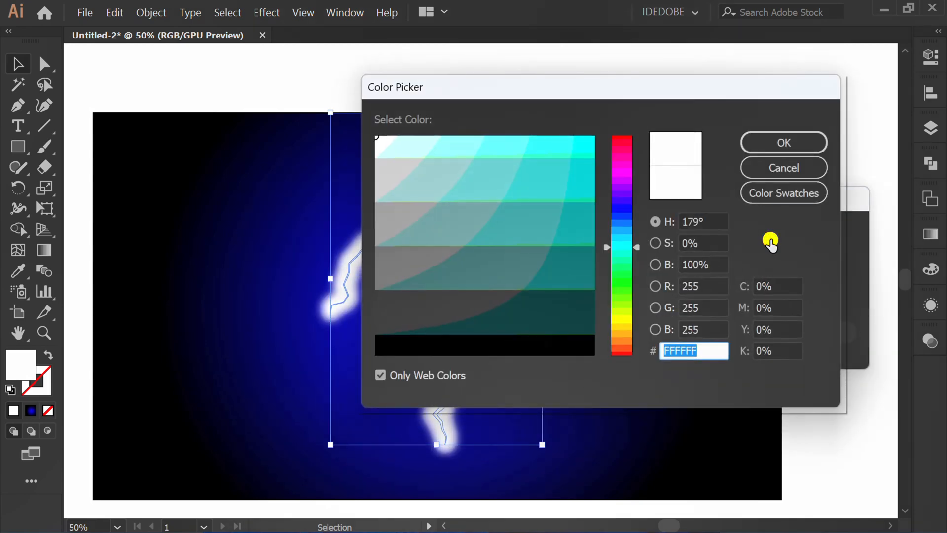
pyautogui.click(783, 192)
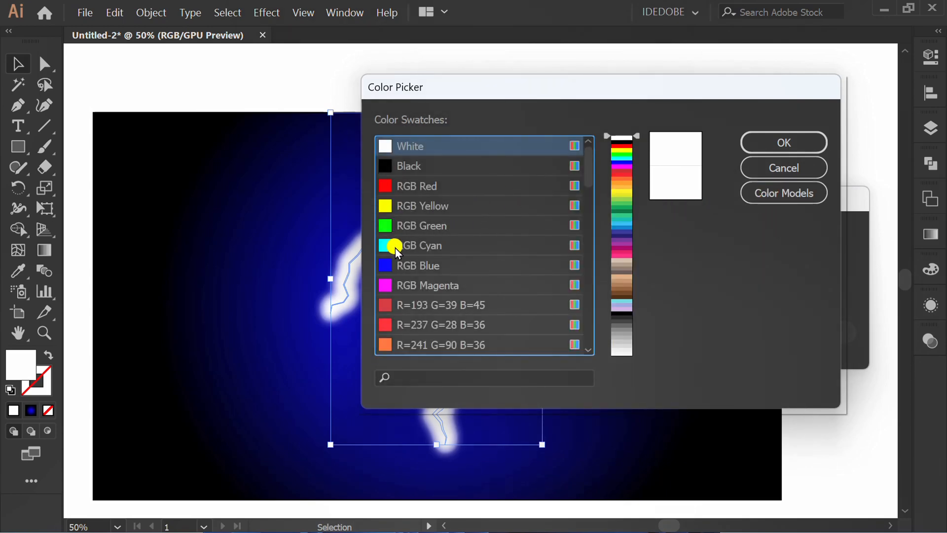
pyautogui.click(420, 245)
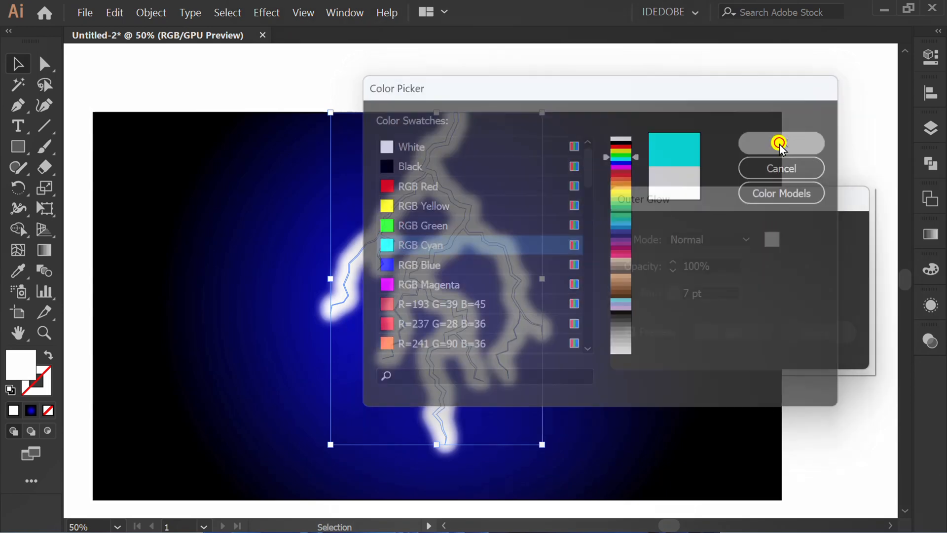
pyautogui.click(781, 143)
pyautogui.write('15')
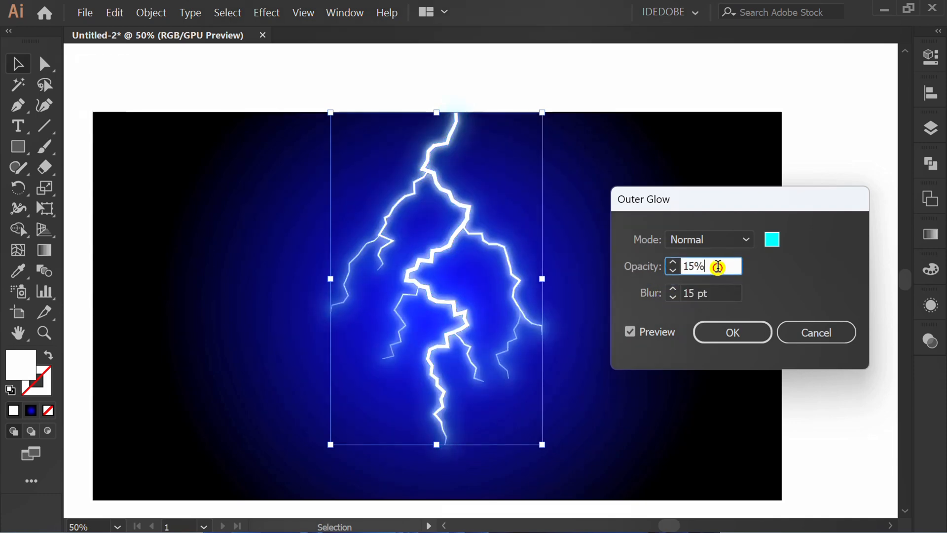
pyautogui.click(703, 292)
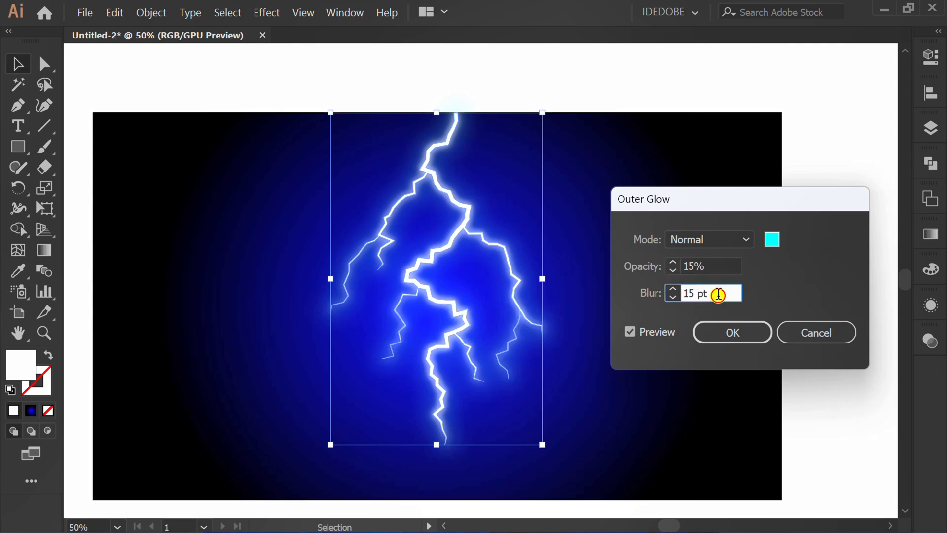
pyautogui.click(732, 332)
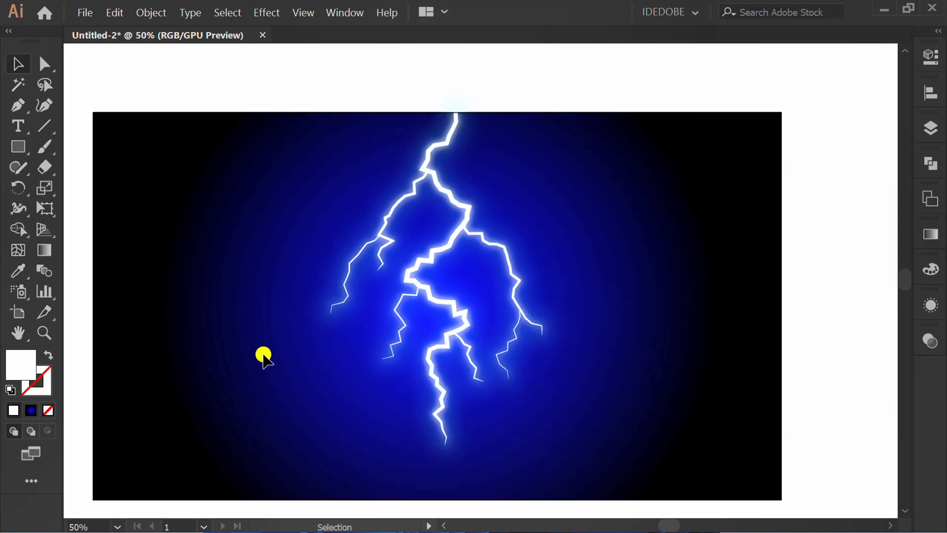
# Draw an ellipse at the bolt's tip and fill it with a radial gradient
pyautogui.click(18, 147)
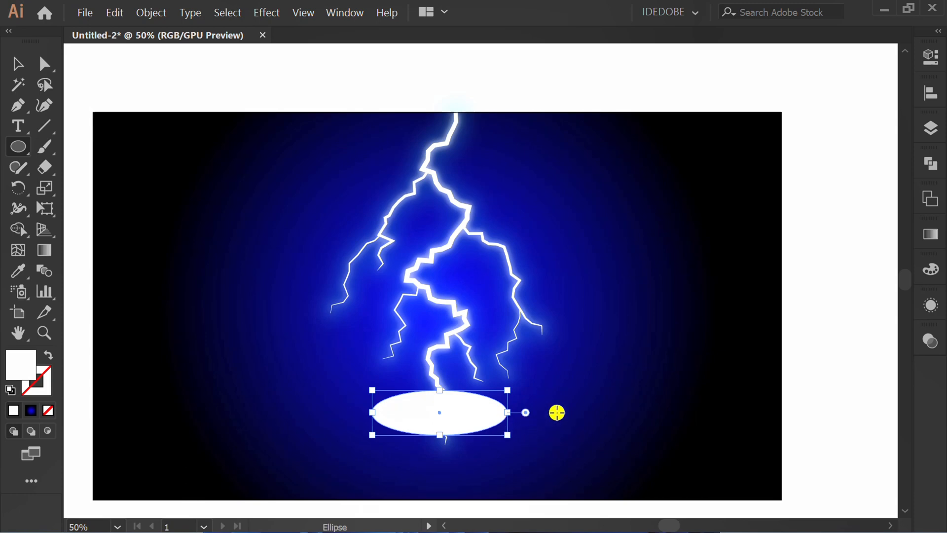
pyautogui.click(928, 231)
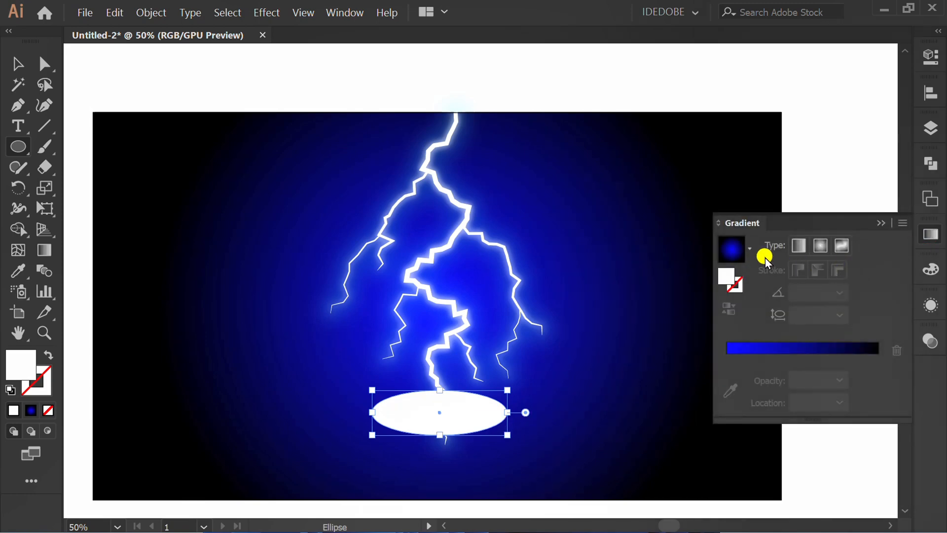
pyautogui.click(798, 246)
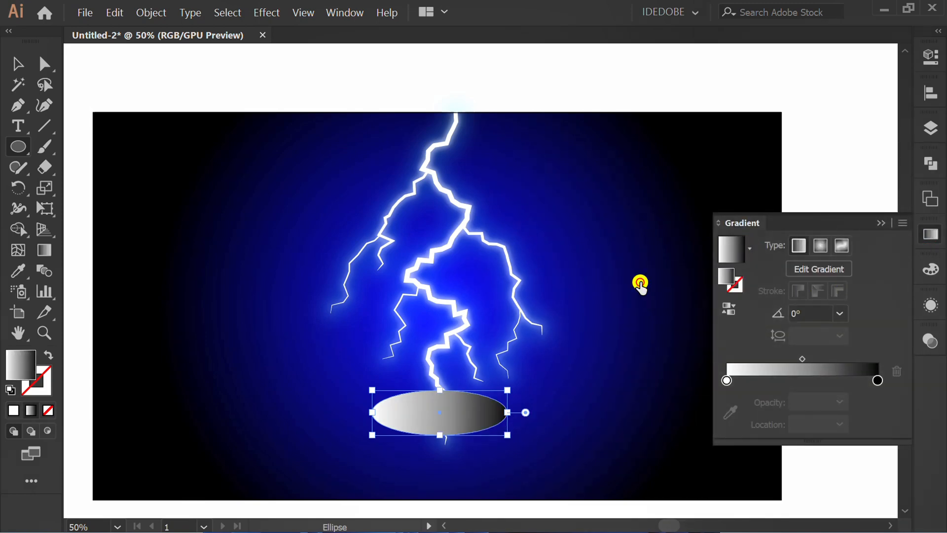
pyautogui.click(820, 245)
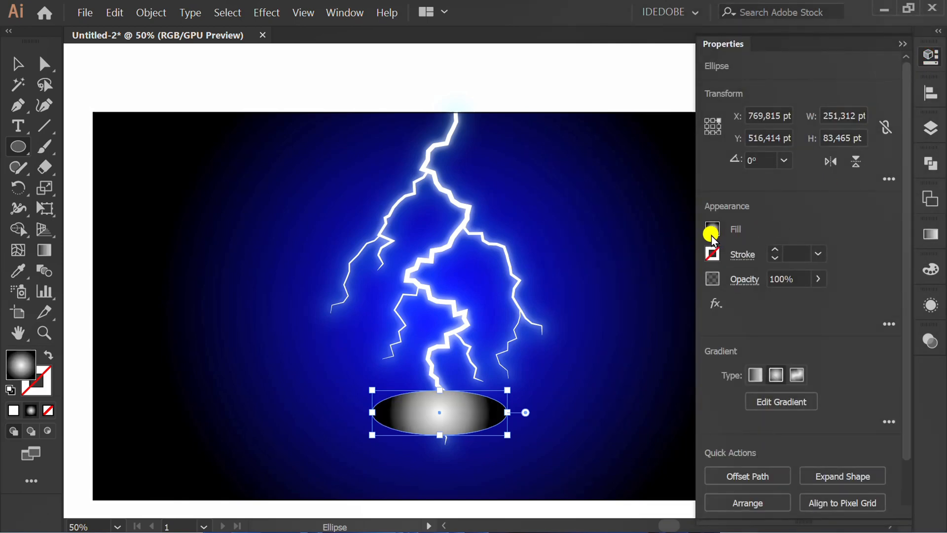
# Change the ellipse's blending mode and stretch its radial gradient vertically across it
pyautogui.click(712, 278)
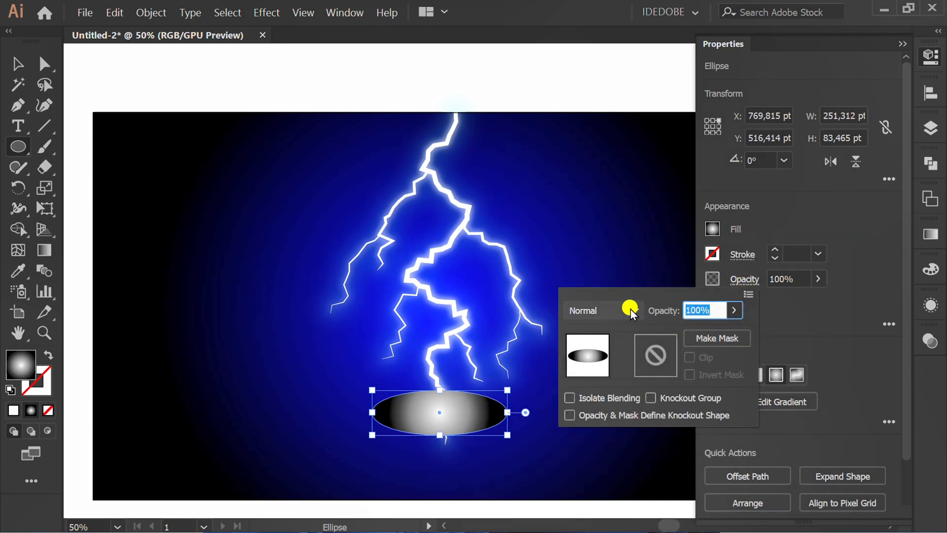
pyautogui.click(599, 309)
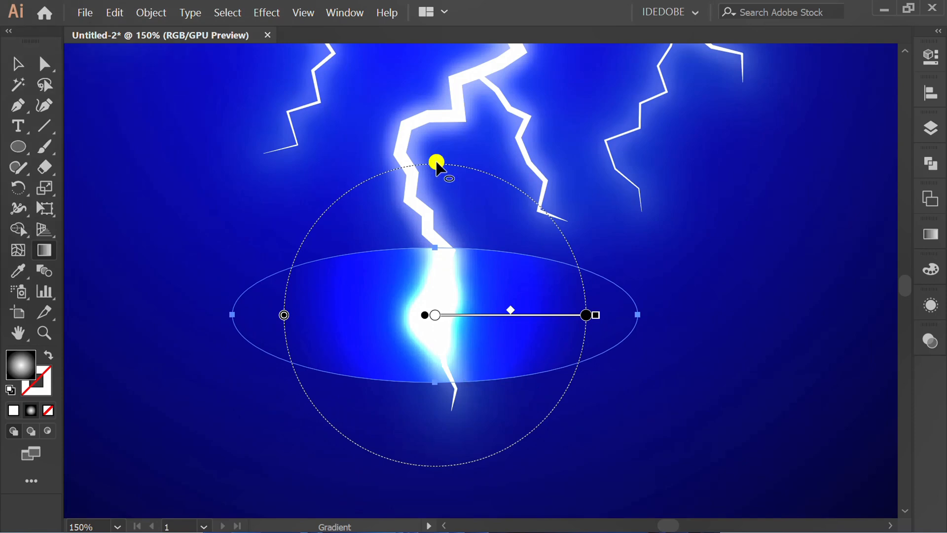
pyautogui.moveTo(436, 164); pyautogui.dragTo(438, 261)
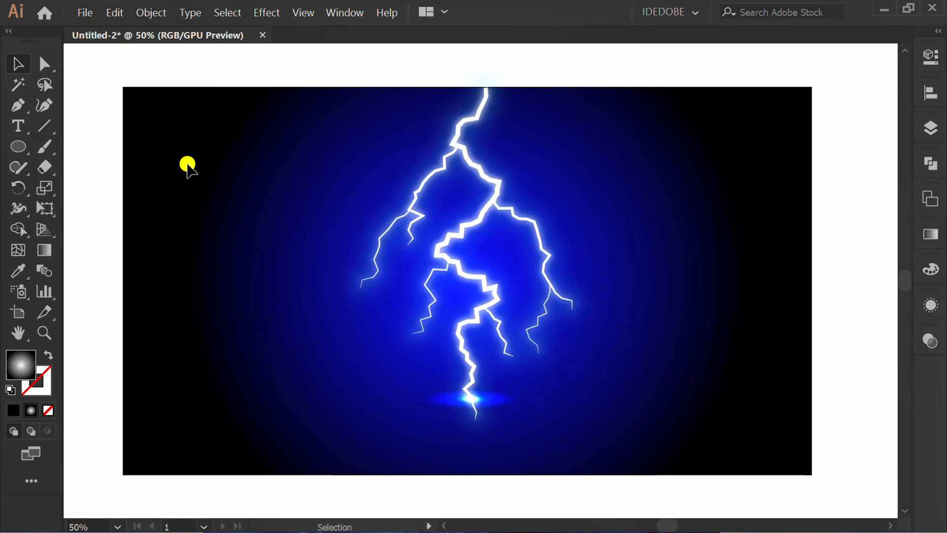
pyautogui.click(150, 12)
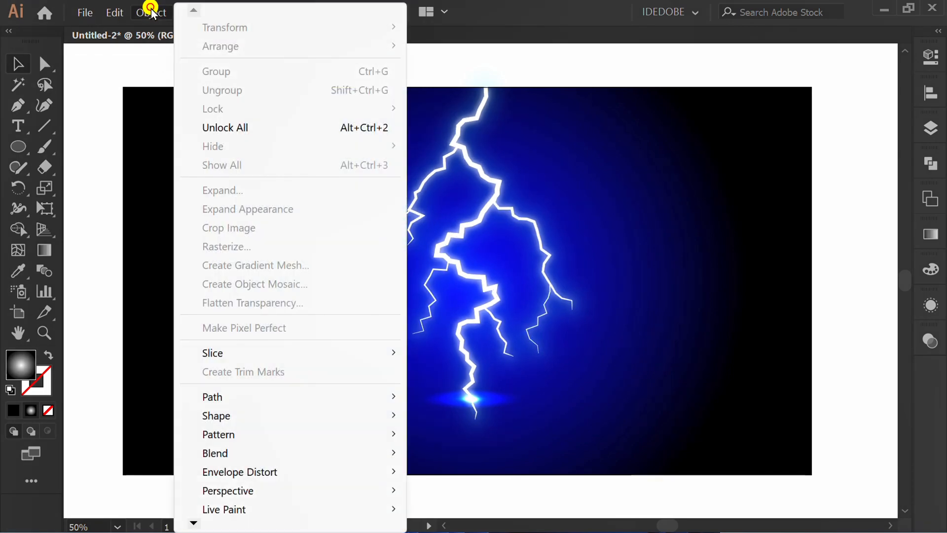